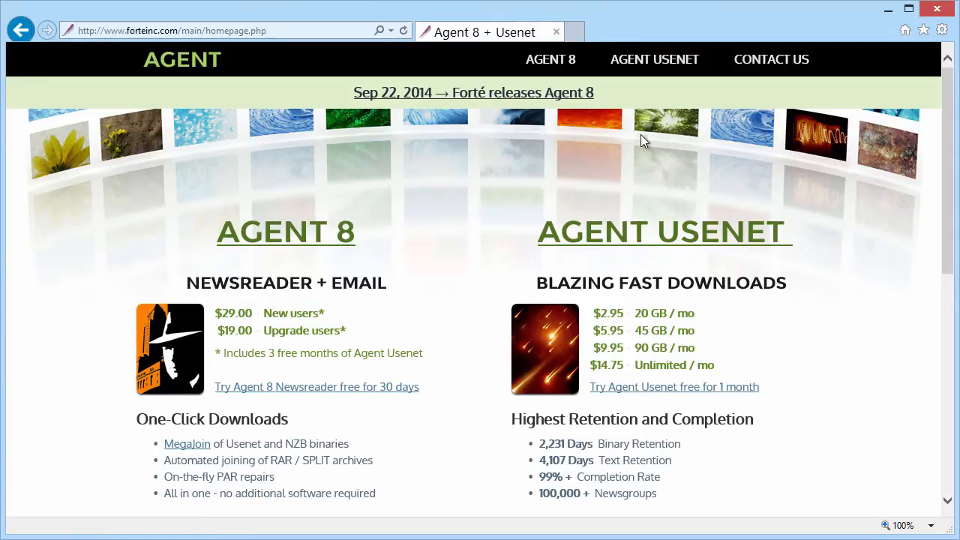
Choose Manage My Account from the AGENT USENET navigation menu
click(654, 60)
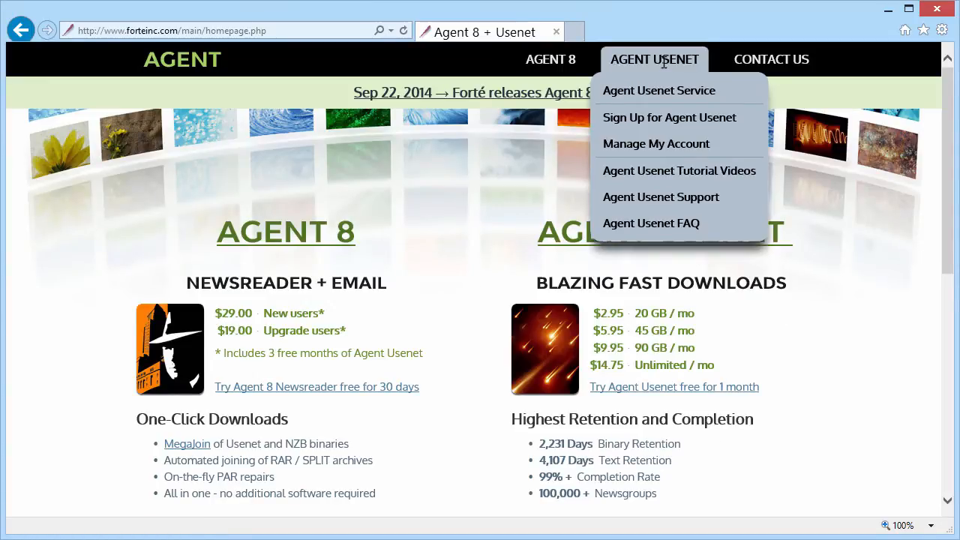
mouse_move(660, 90)
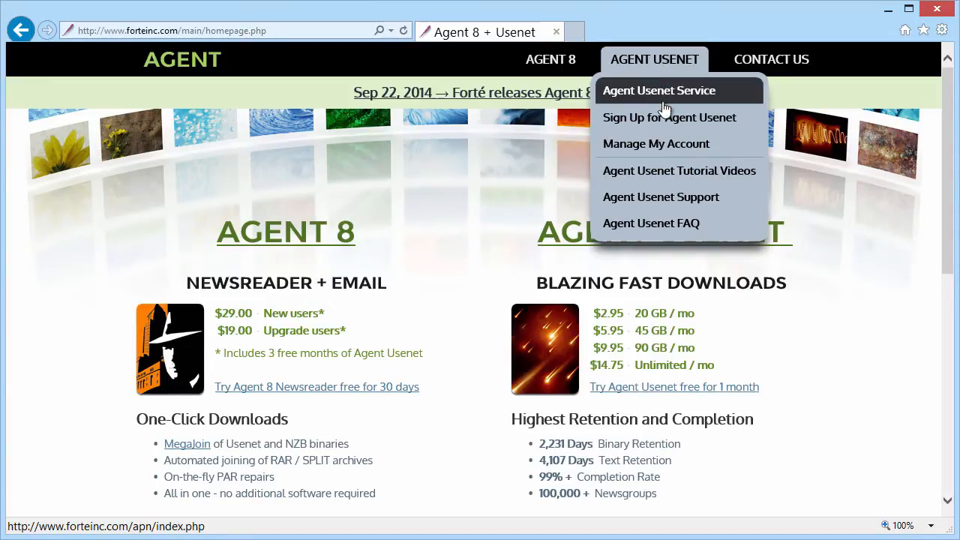
mouse_move(656, 144)
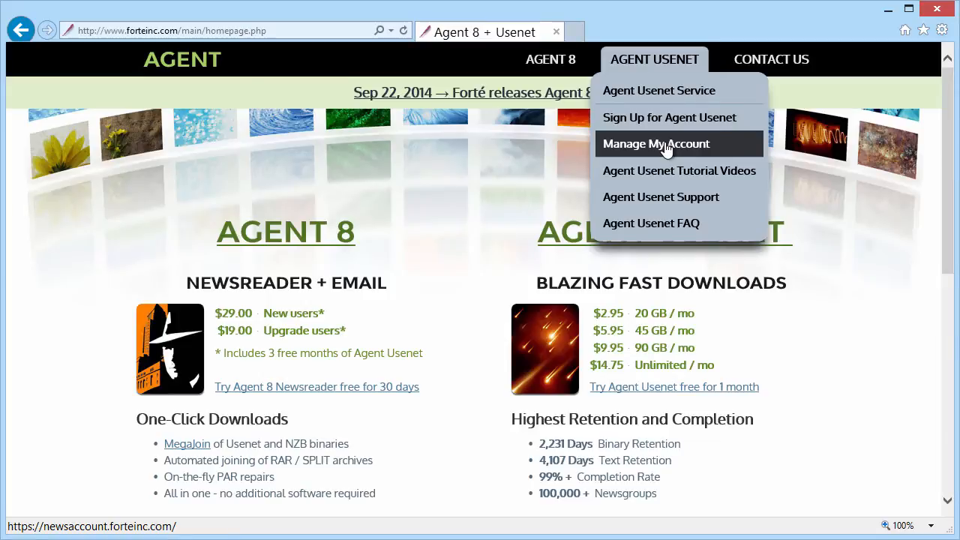
click(657, 144)
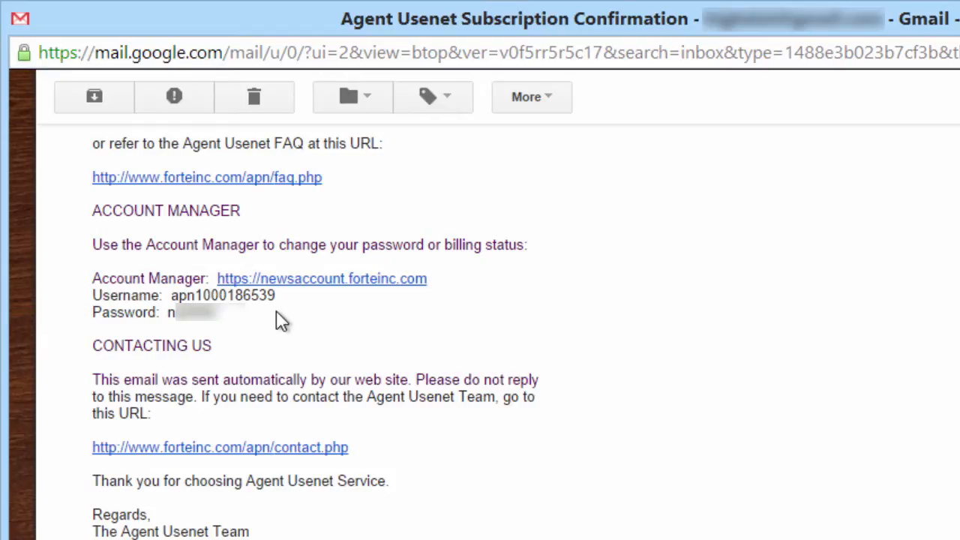
click(321, 277)
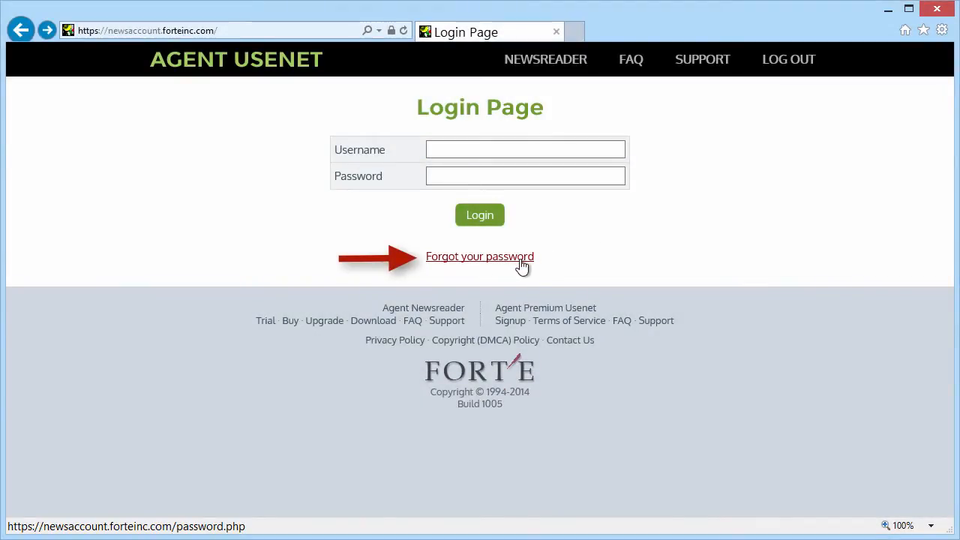
click(480, 255)
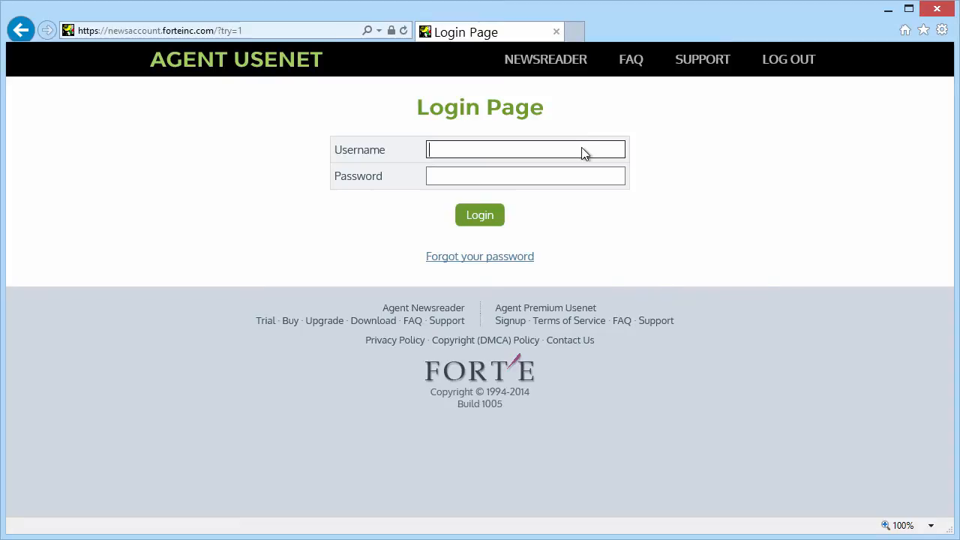
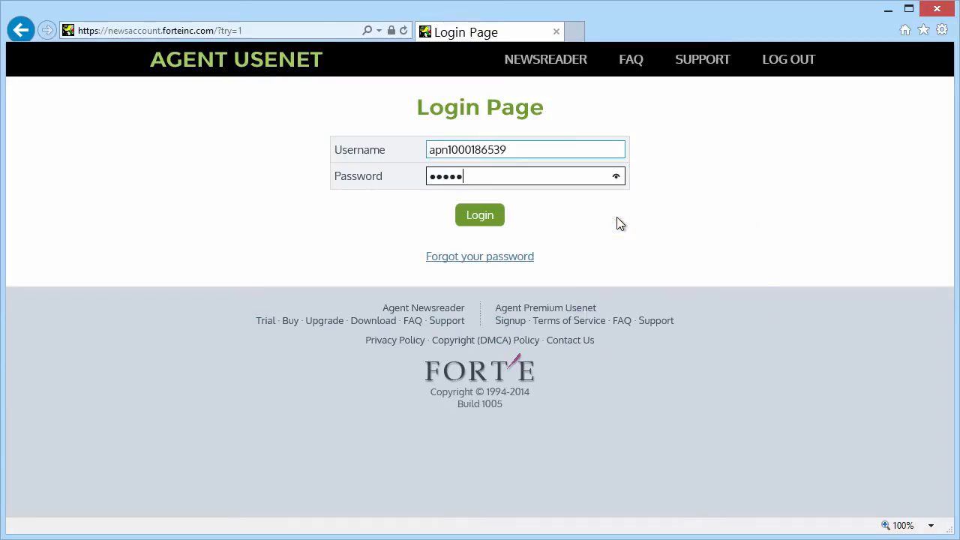
click(480, 216)
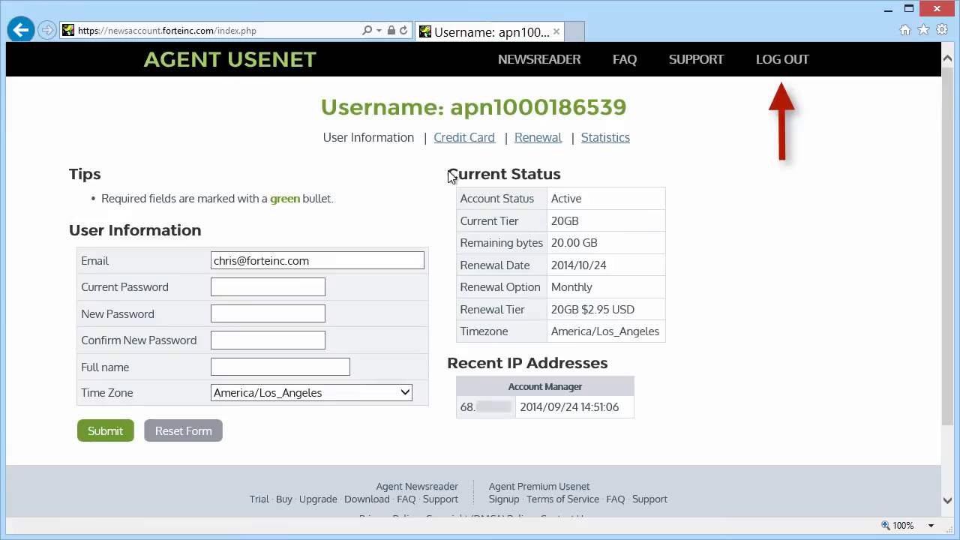
mouse_move(783, 60)
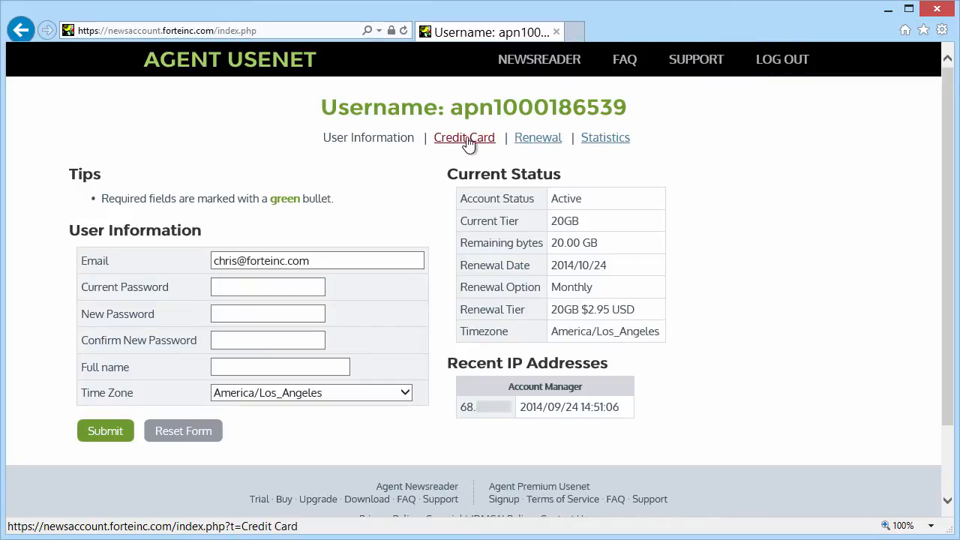
View the Credit Card page showing the successful $2.95 payment under recent activity
click(465, 138)
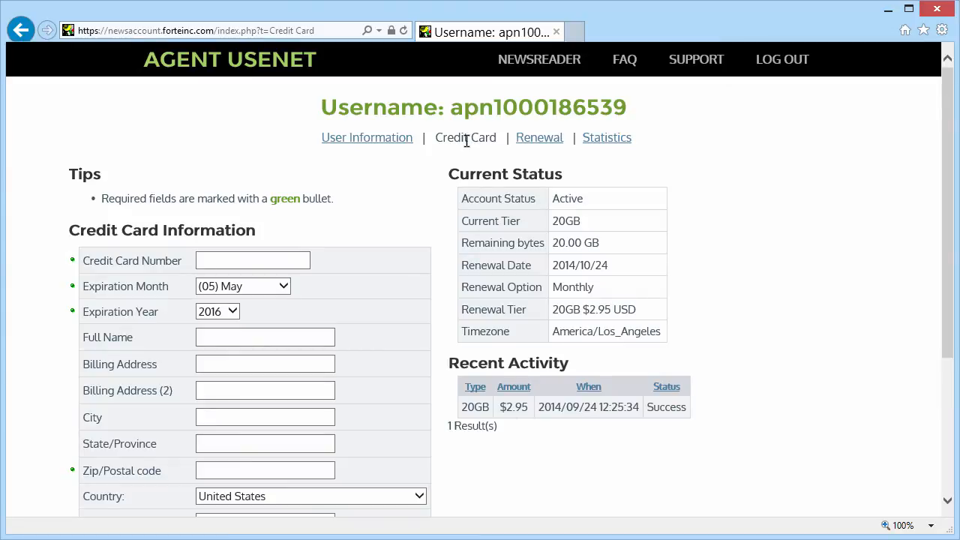
Try the 90GB $9.95 tier and Quota This Month Only, then choose Unlimited $14.75 USD
click(539, 138)
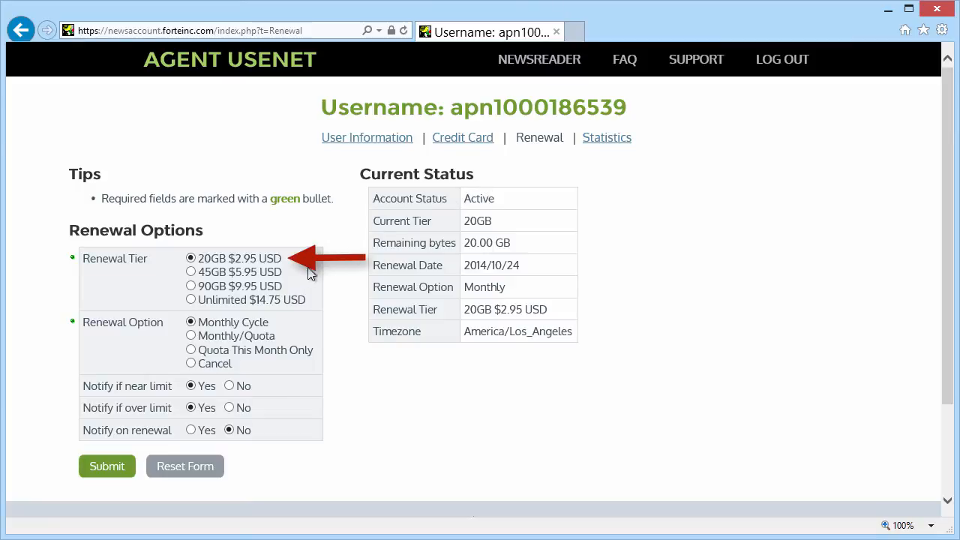
mouse_move(192, 289)
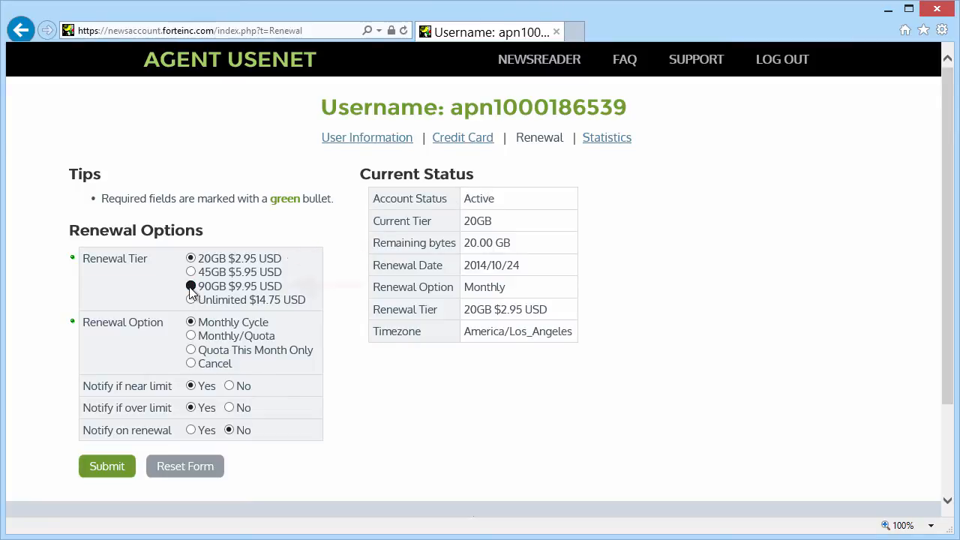
click(192, 286)
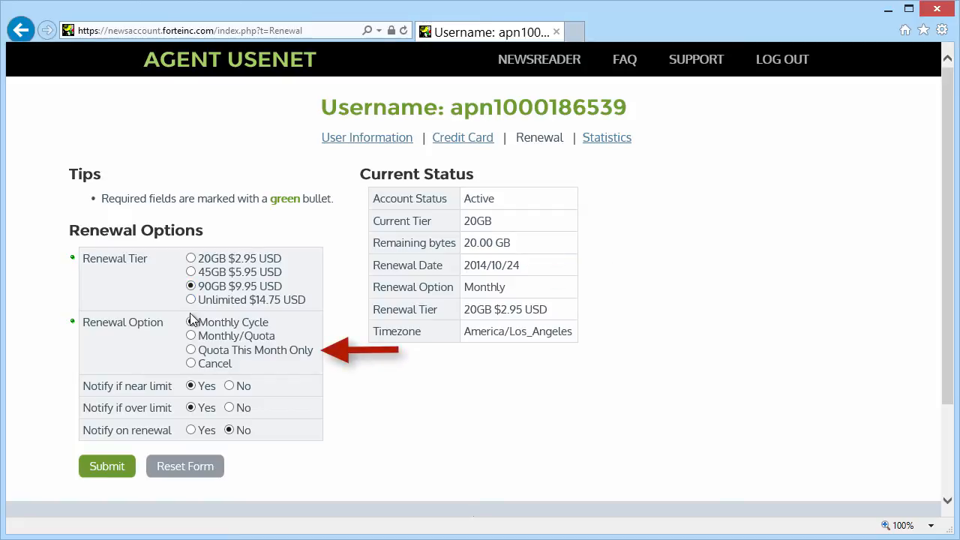
click(191, 350)
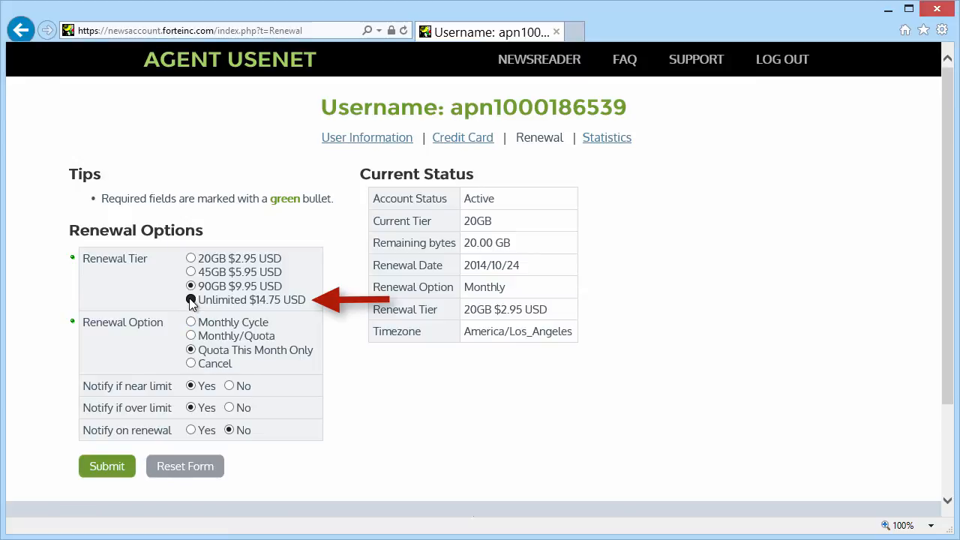
click(191, 300)
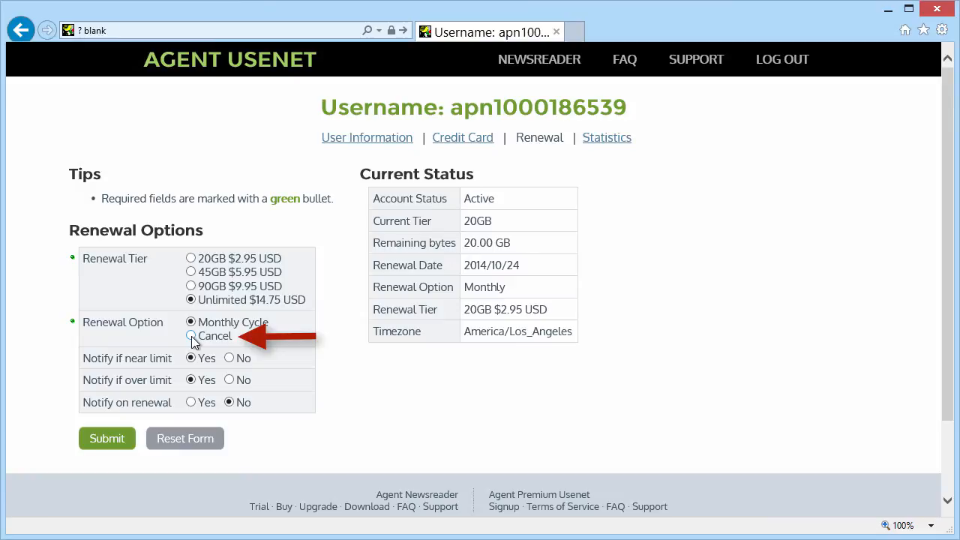
Choose Cancel as the renewal option and set Notify on renewal to Yes
click(192, 336)
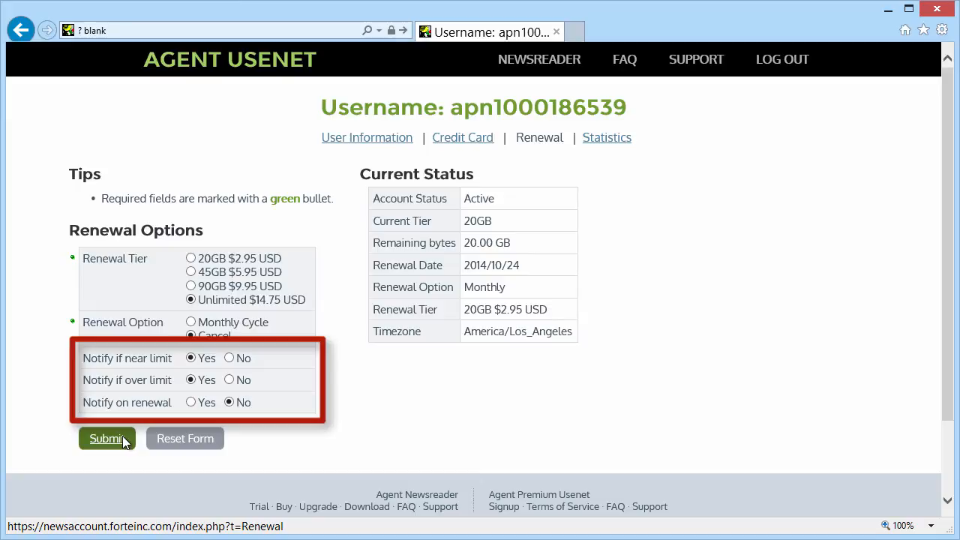
mouse_move(185, 438)
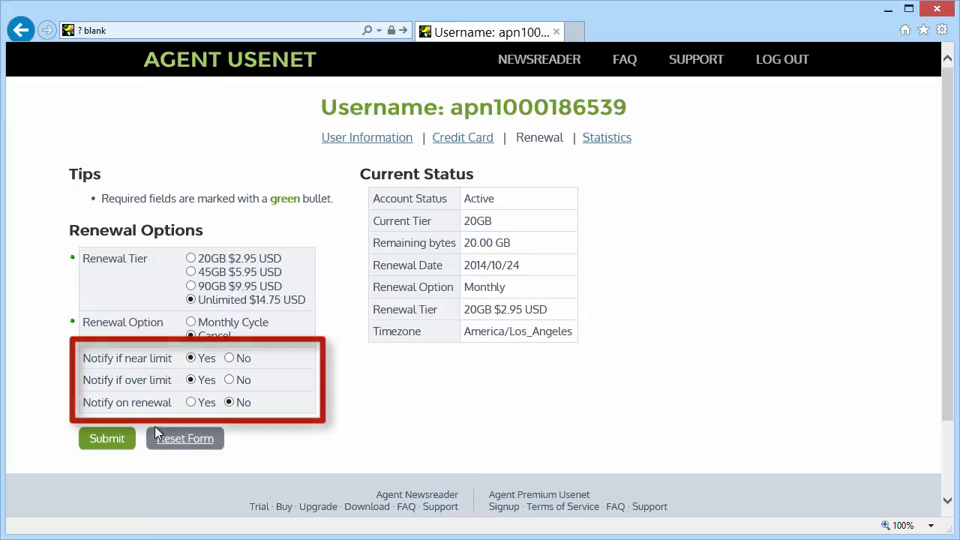
click(192, 402)
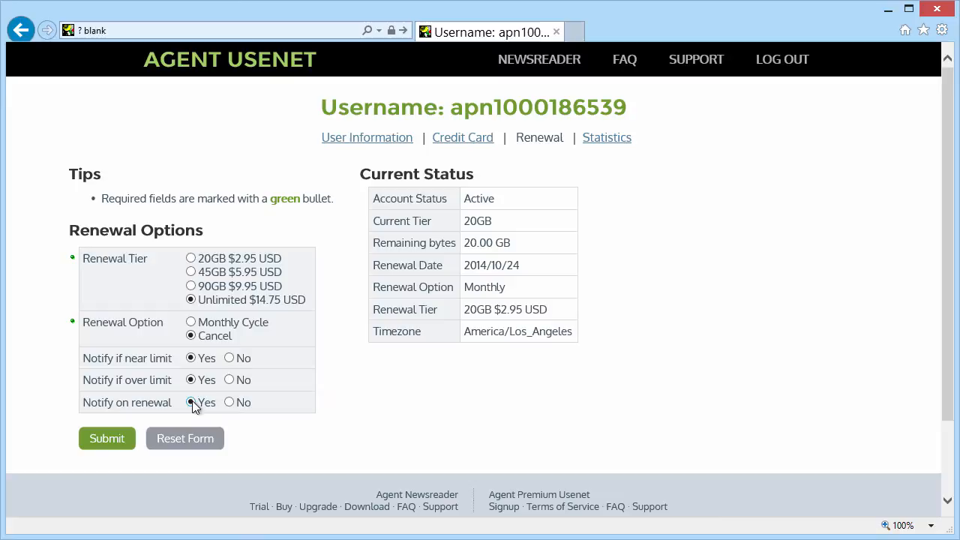
mouse_move(606, 138)
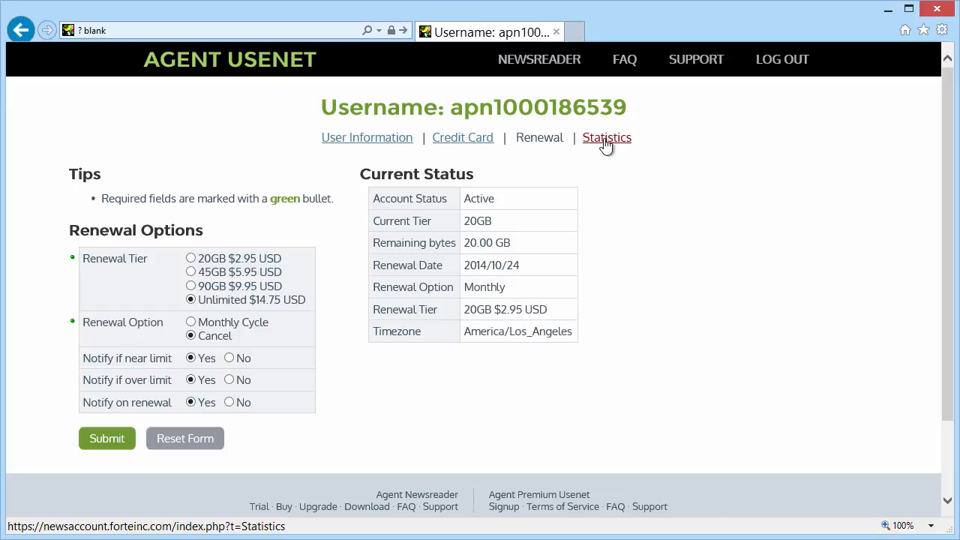
View the Statistics page, then log out of the account manager
click(606, 138)
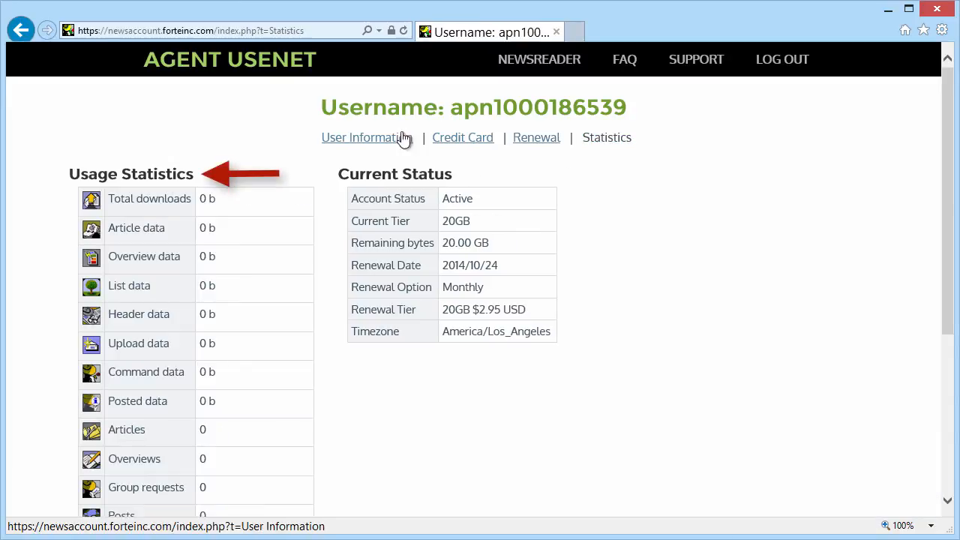
mouse_move(217, 150)
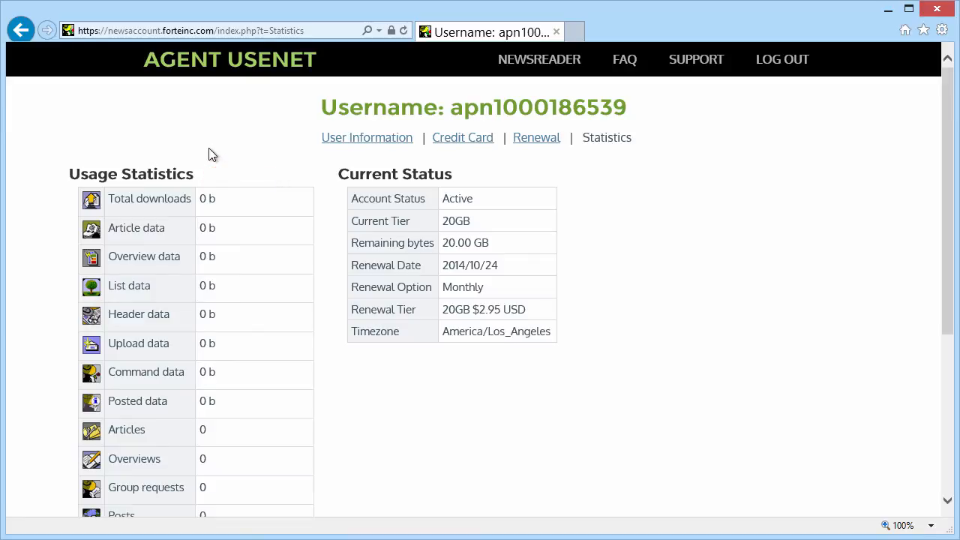
mouse_move(150, 210)
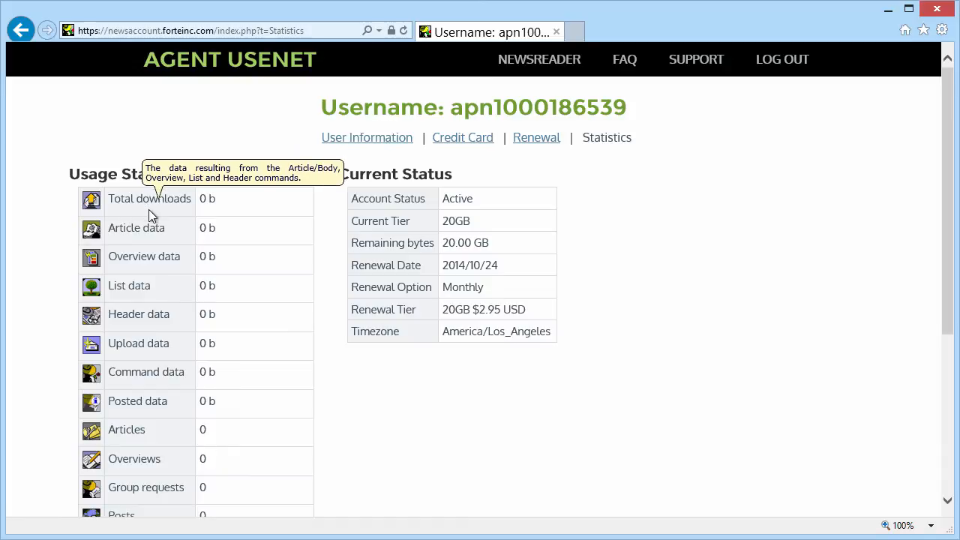
mouse_move(150, 228)
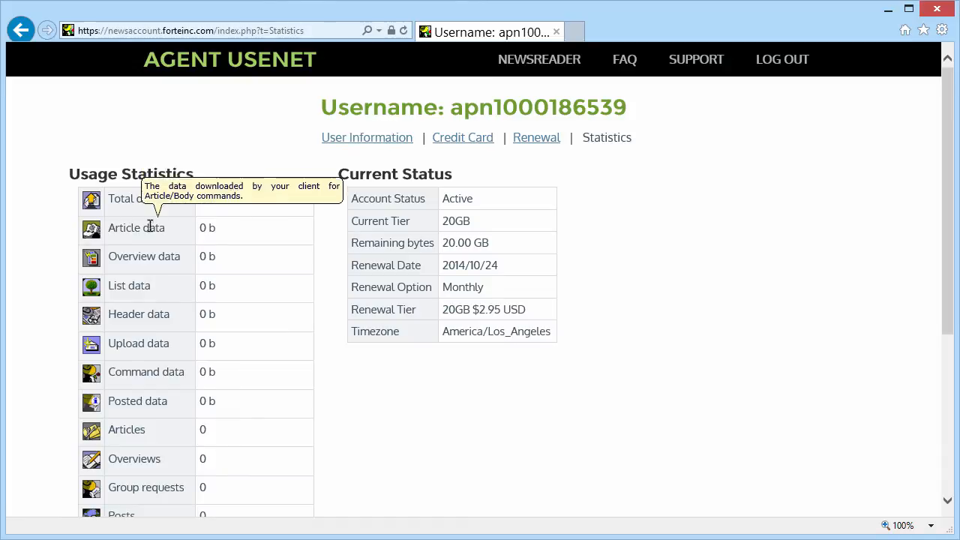
mouse_move(144, 255)
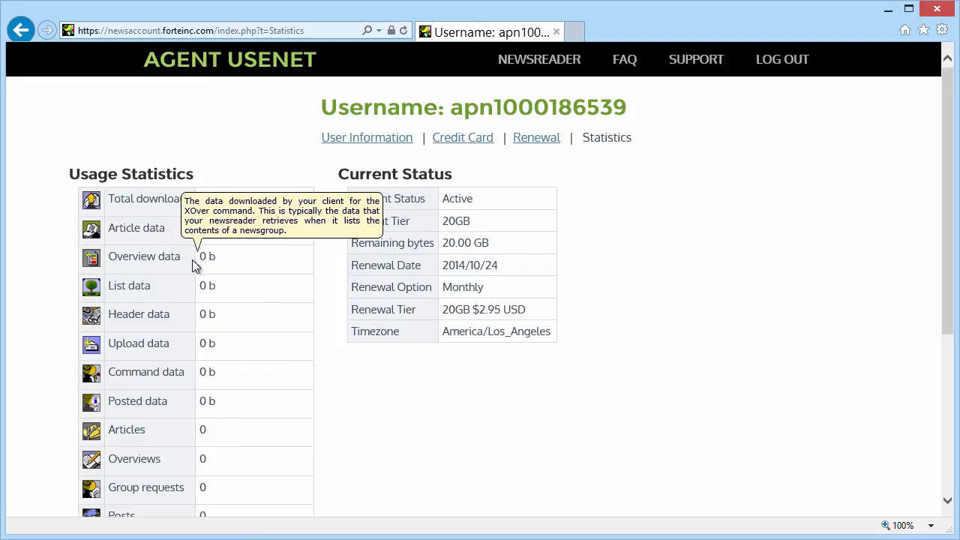
mouse_move(585, 192)
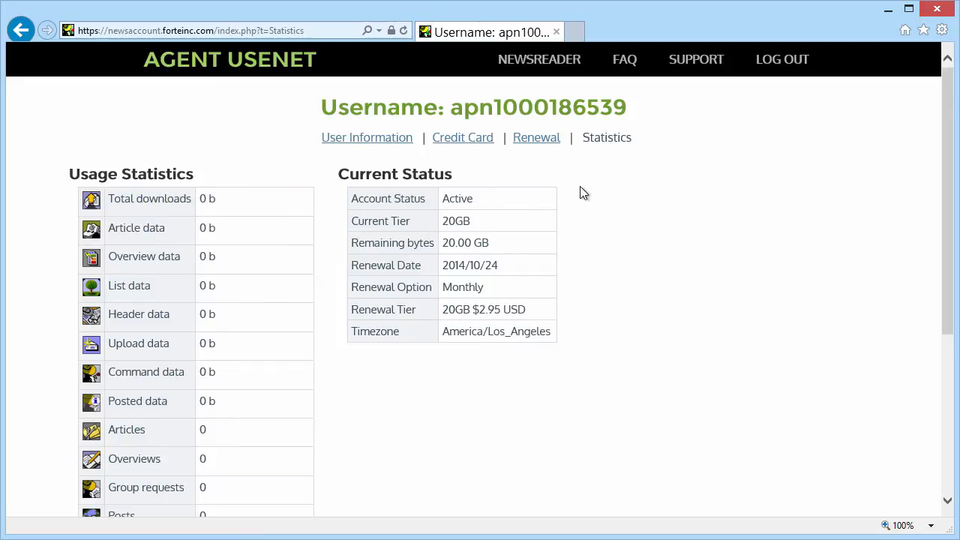
mouse_move(768, 85)
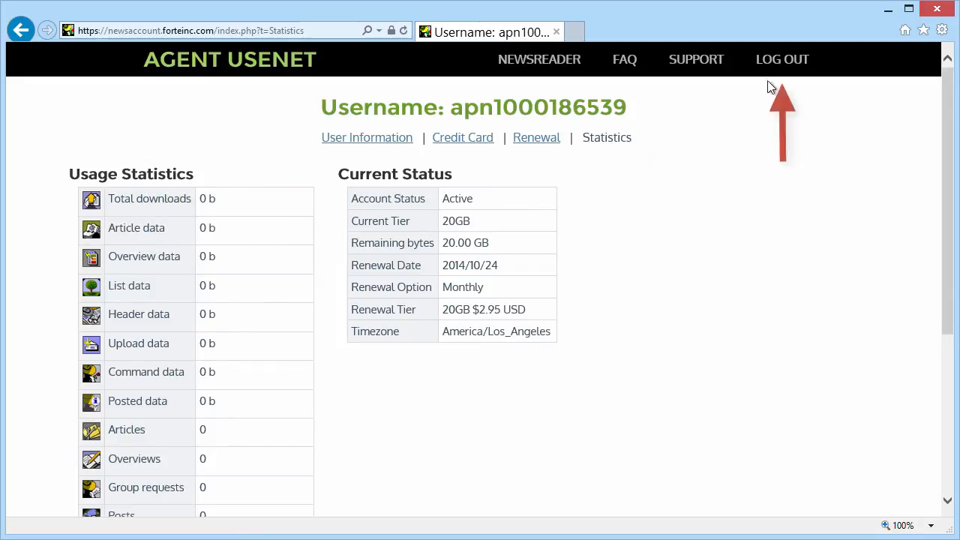
mouse_move(783, 60)
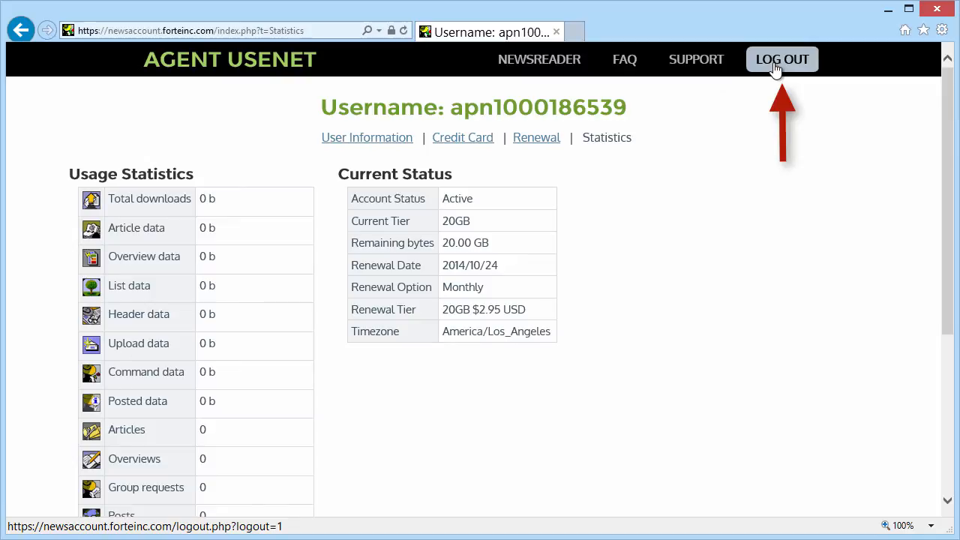
click(783, 60)
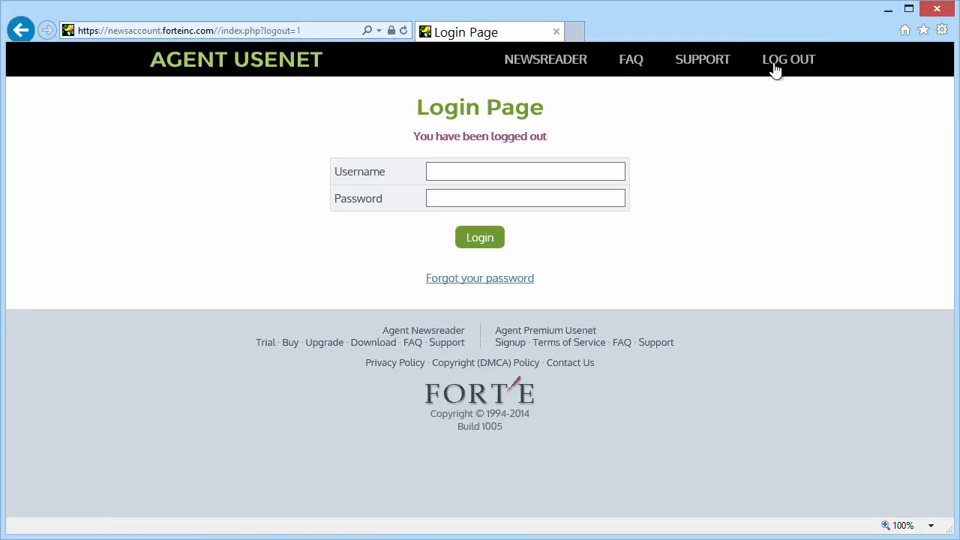